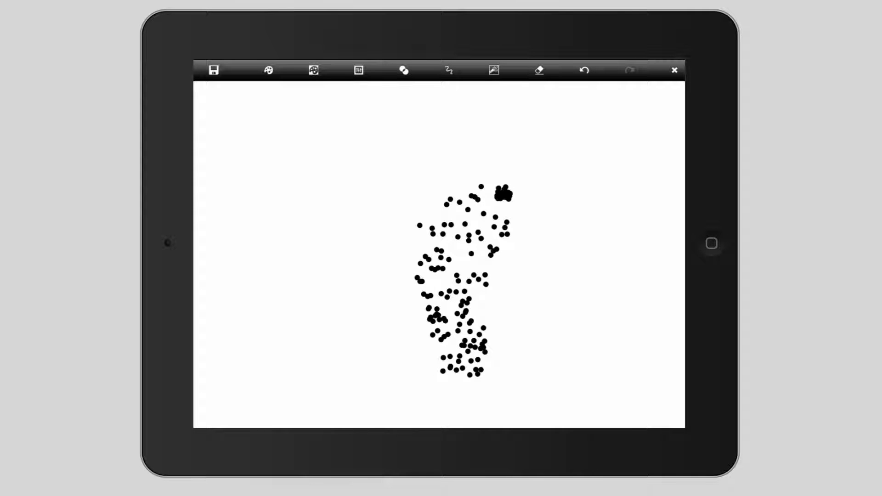
Clear the black test dots, leaving a blank canvas.
left_click(267, 70)
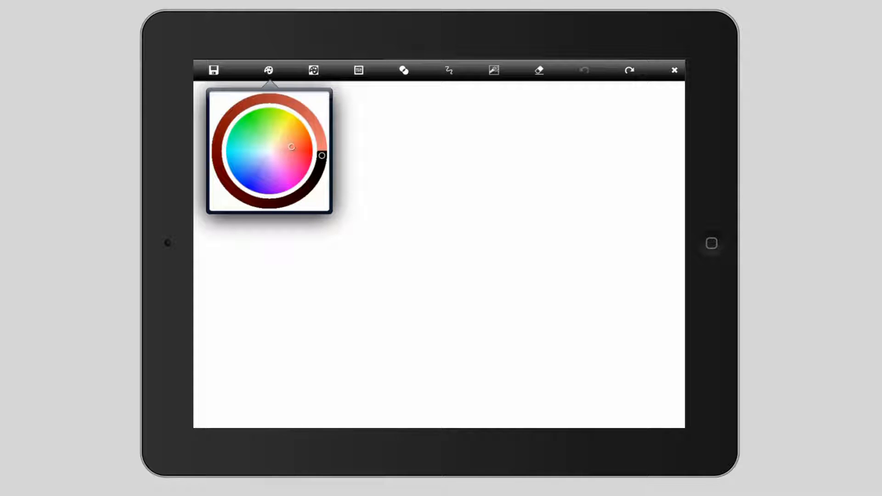
Pick a rusty red-orange on the colour wheel and scatter rust-red dots over the canvas.
left_click_drag(320, 156, 257, 202)
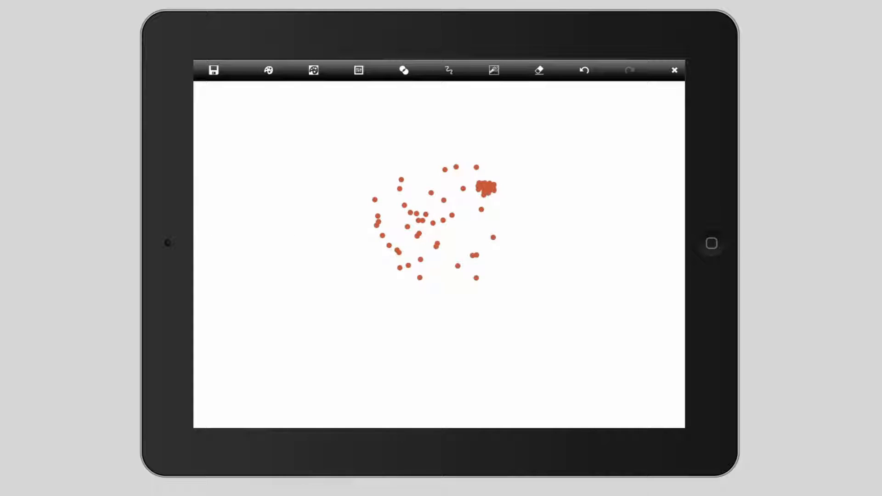
left_click(358, 70)
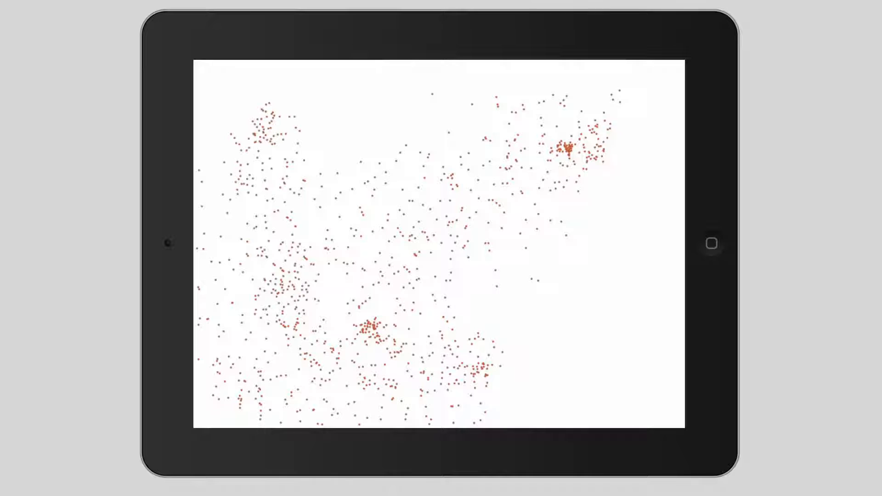
Fill the canvas densely with rust-red dots, then change the paint colour to blue.
left_click(358, 69)
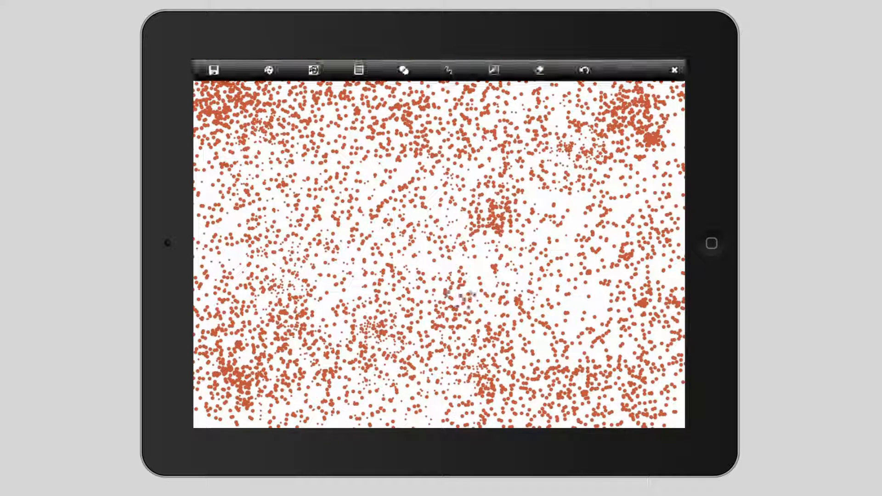
left_click(267, 70)
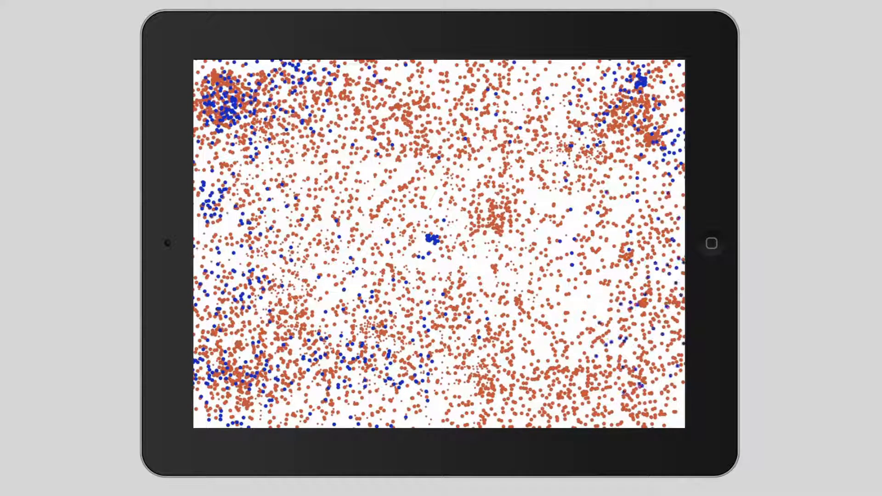
Change the dot colour to pink for the next layer of dots.
left_click(268, 69)
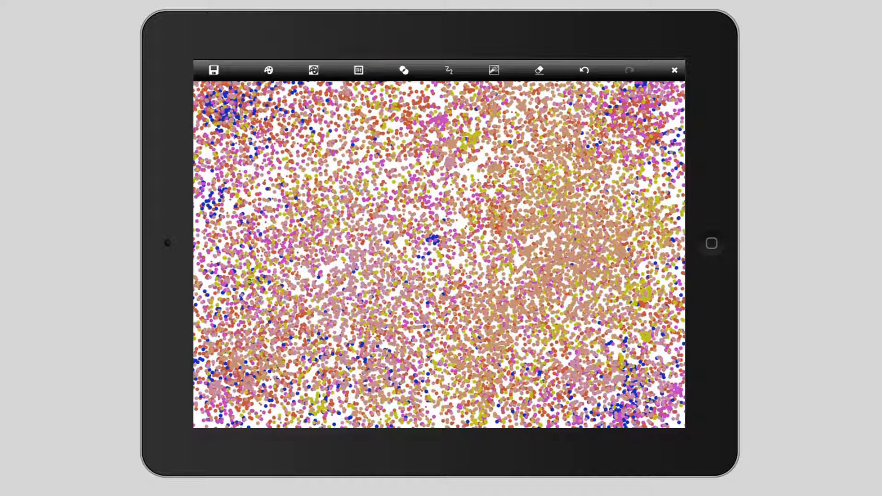
left_click(267, 70)
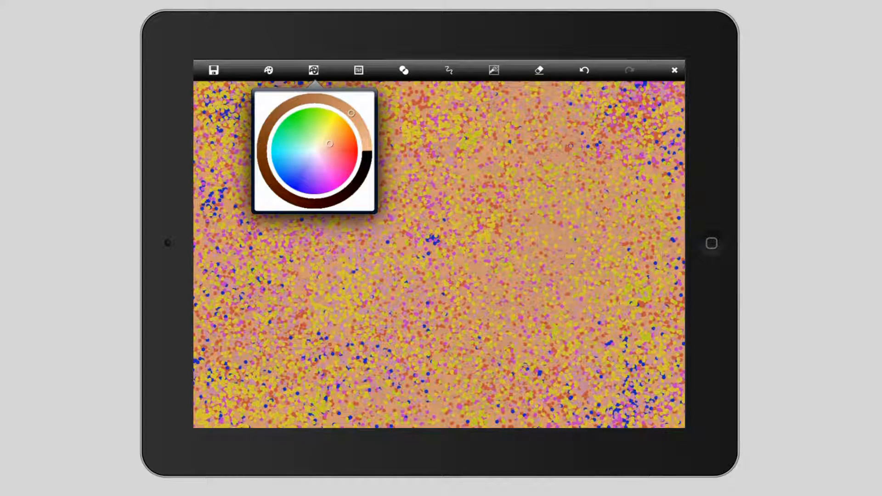
Save the dotted picture so it appears as a thumbnail in the gallery.
left_click(675, 70)
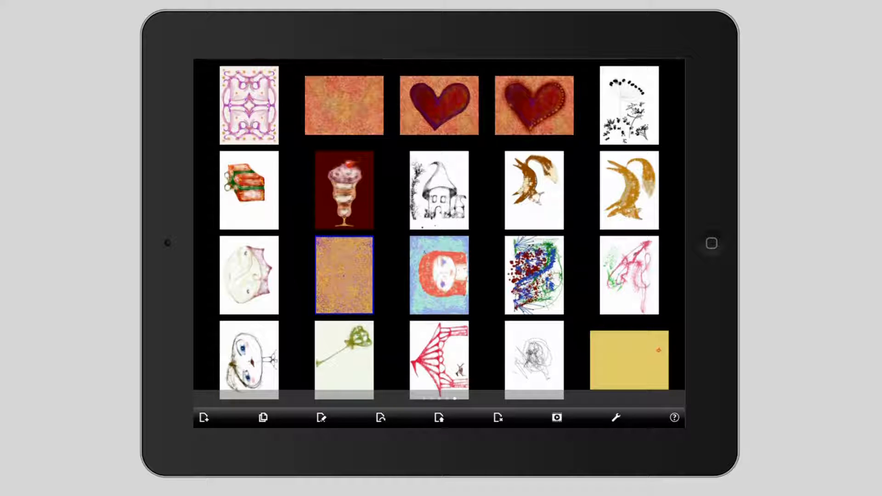
Select the orange dotted thumbnail and reopen it in the editor.
left_click(343, 104)
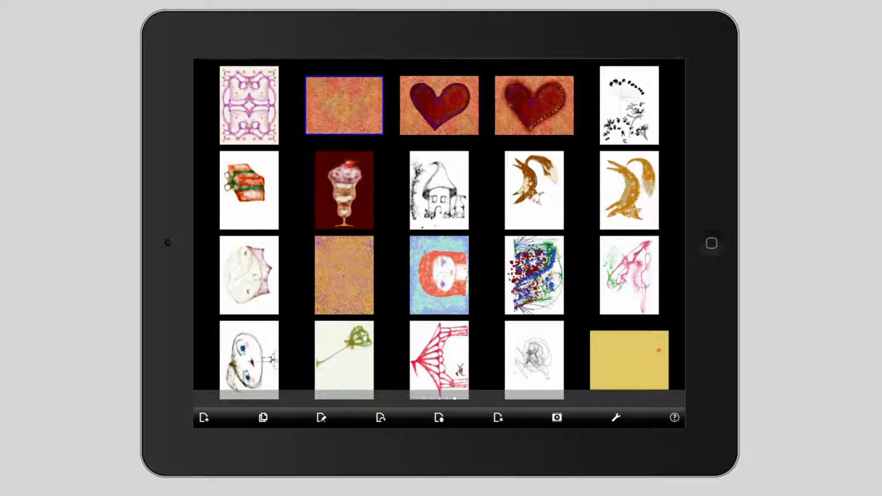
double_click(343, 105)
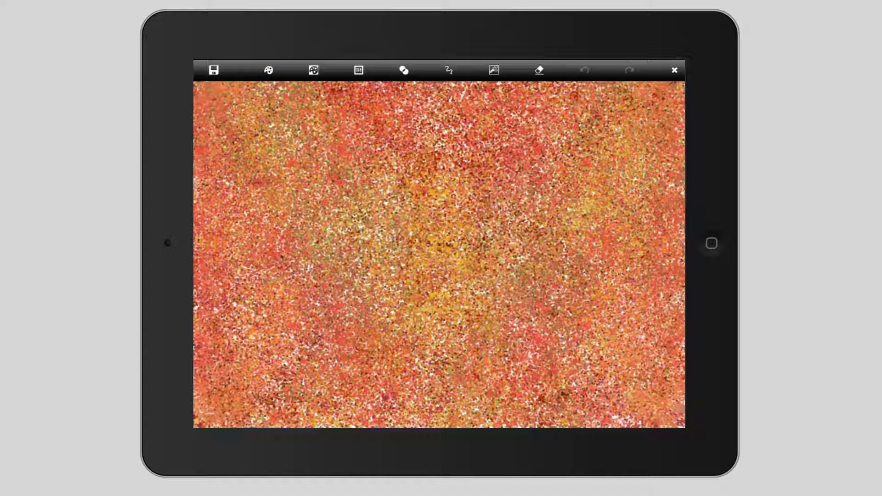